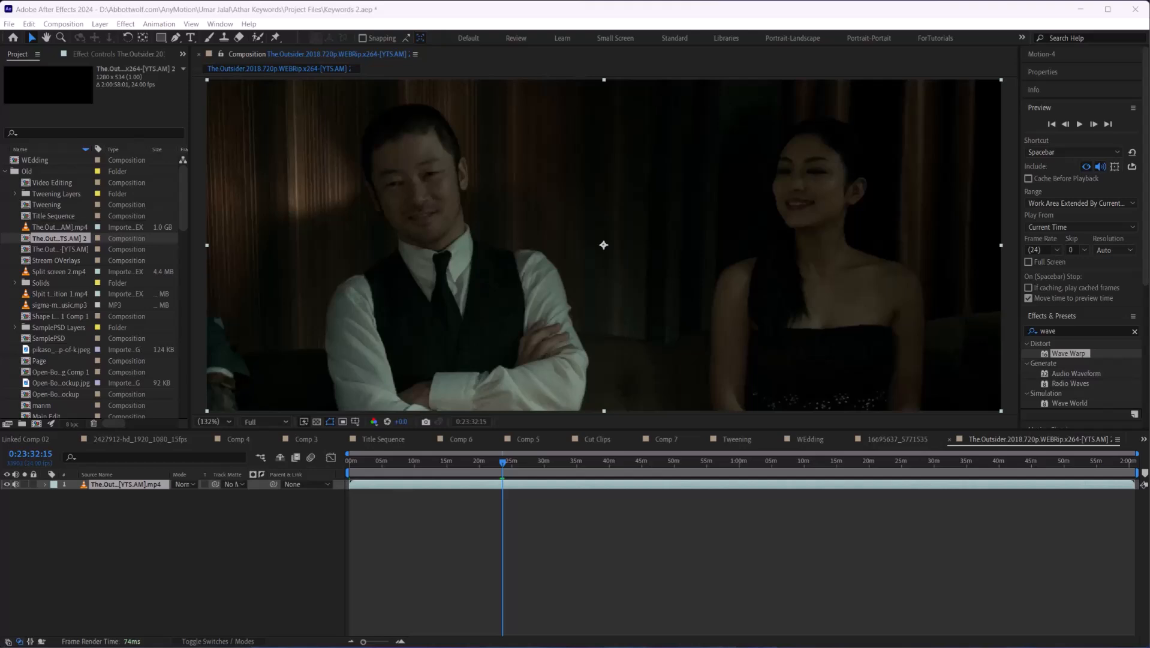
mouse_move(776, 267)
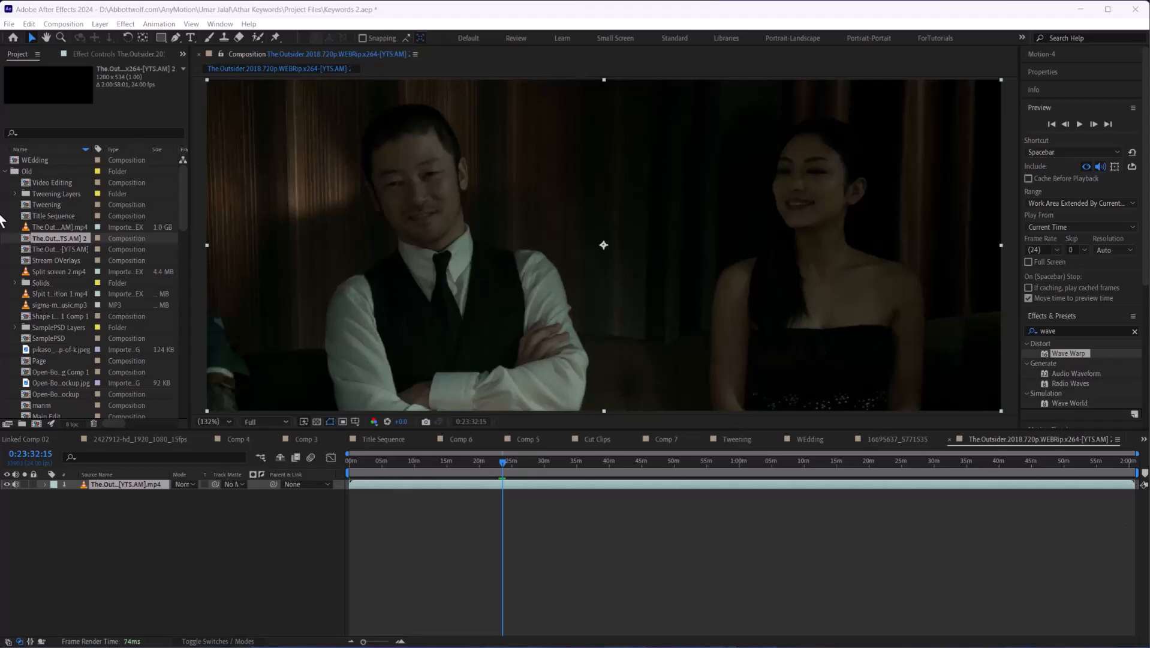
Review the Project Settings Color tab, then close it without changes.
click(10, 24)
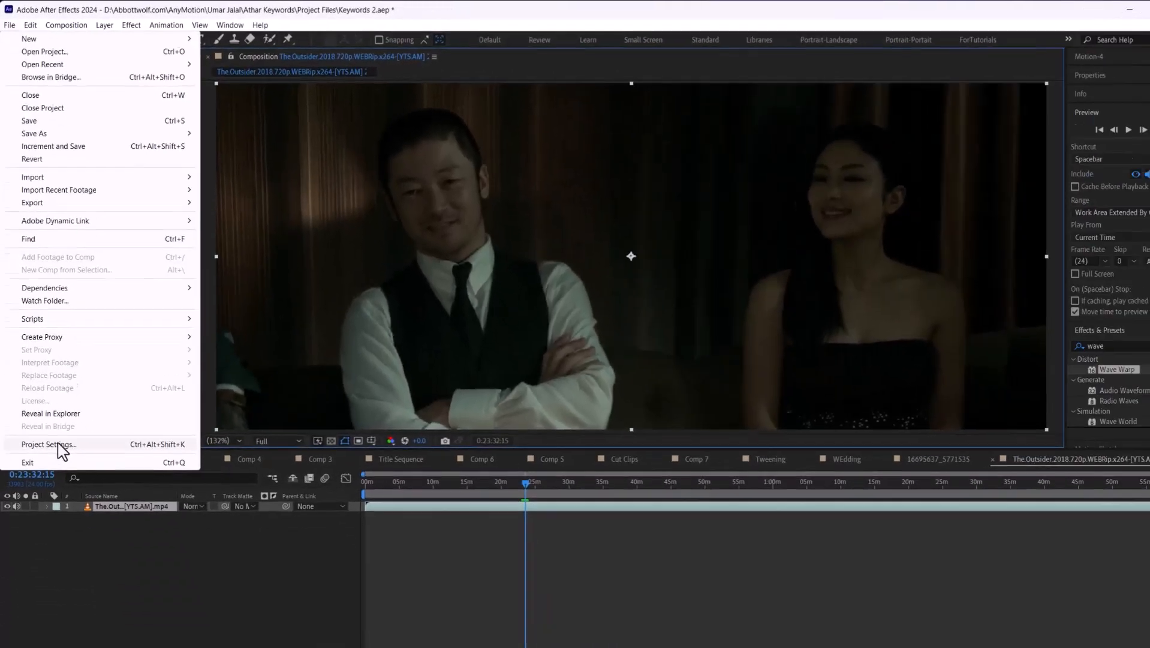
click(48, 445)
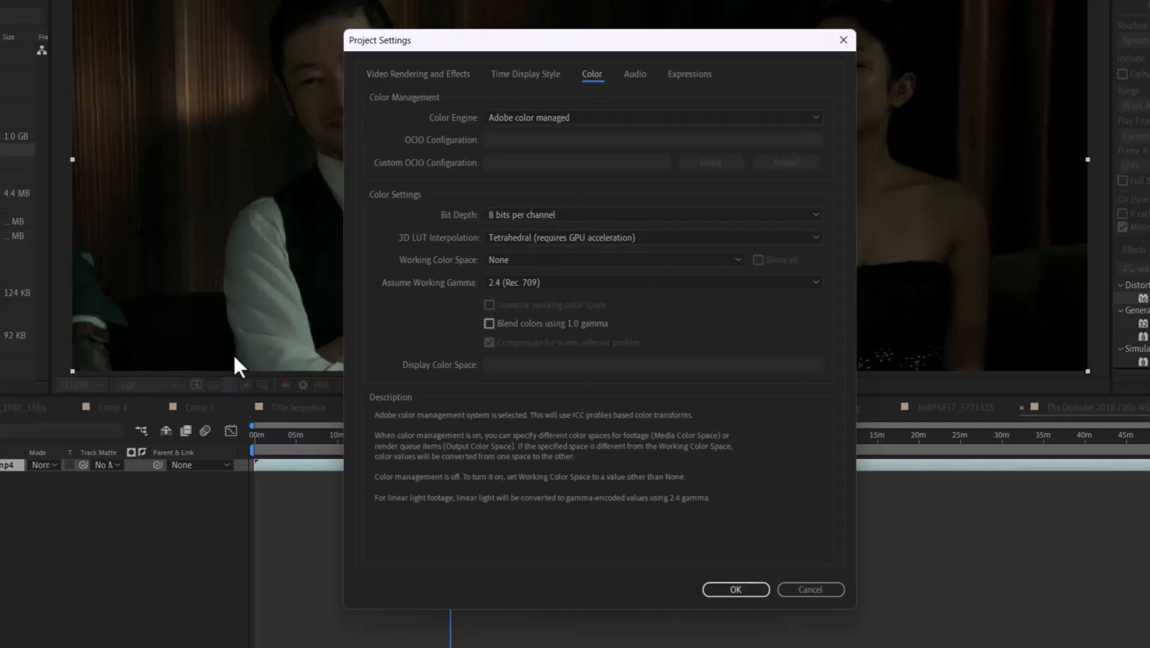
mouse_move(420, 252)
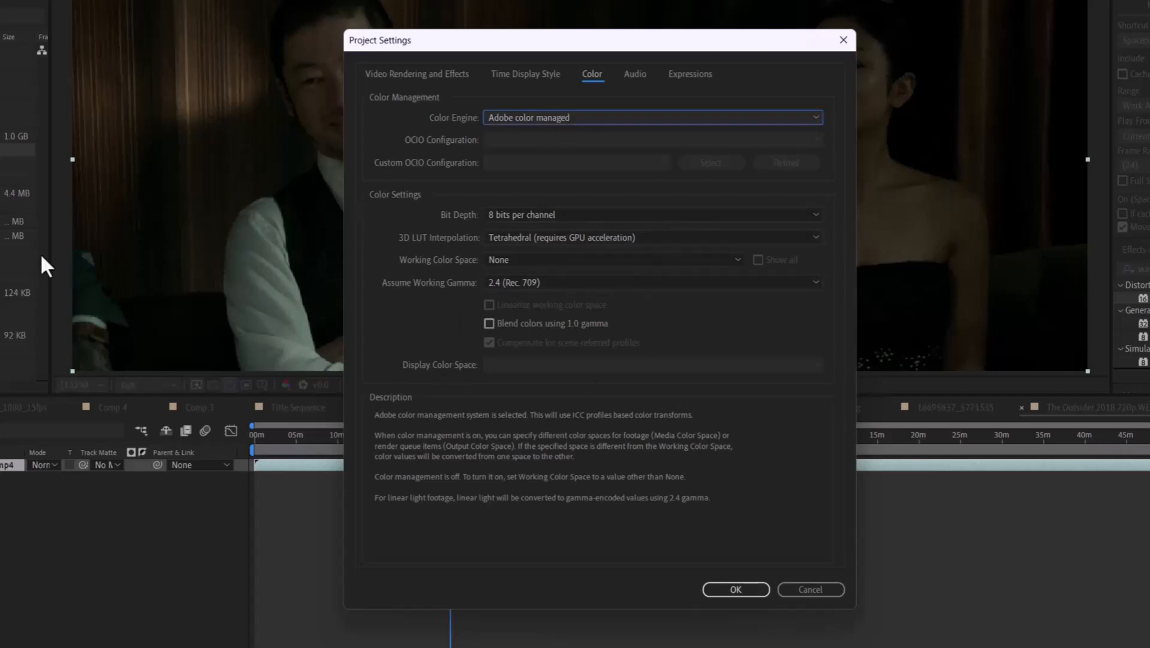
mouse_move(600, 190)
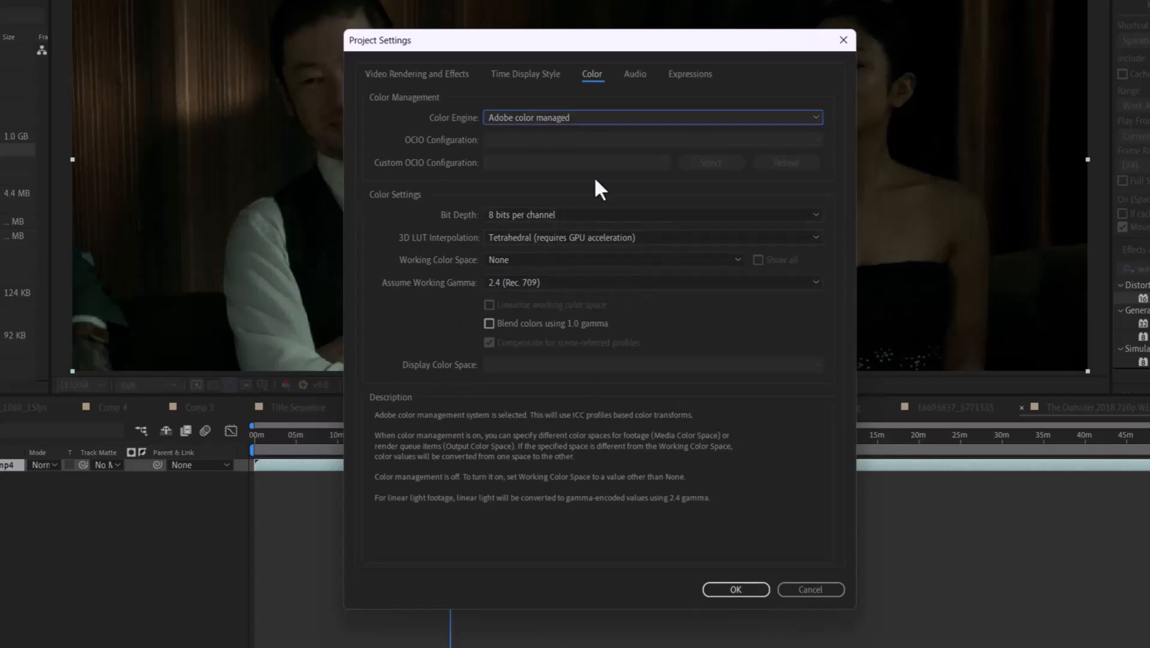
mouse_move(403, 169)
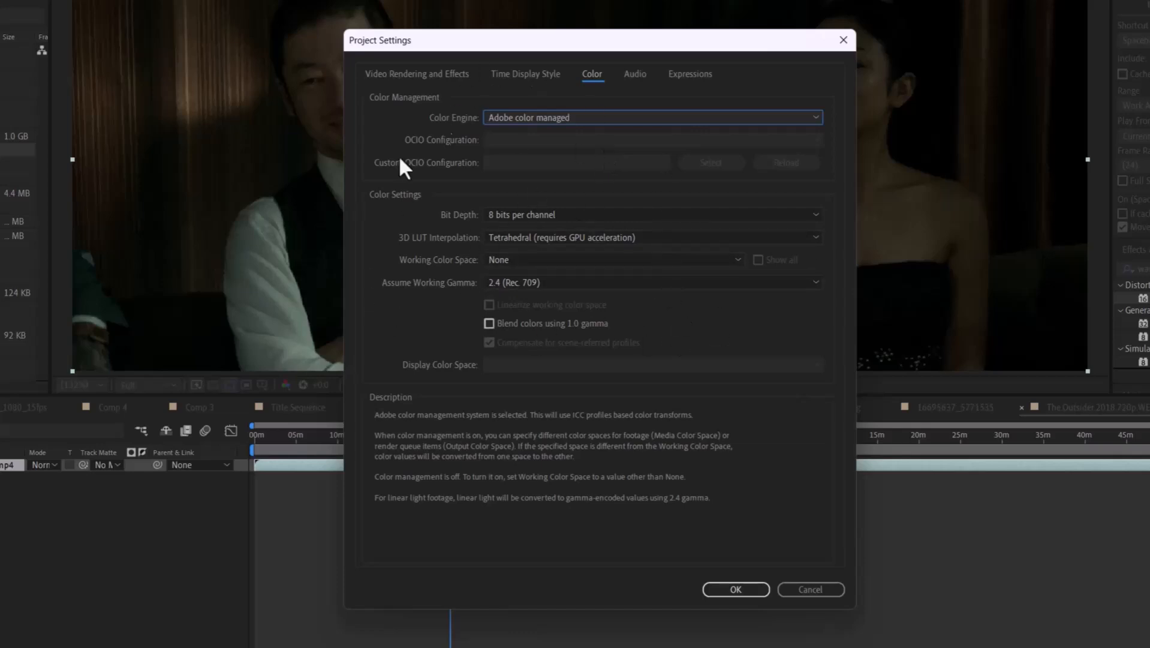
mouse_move(742, 226)
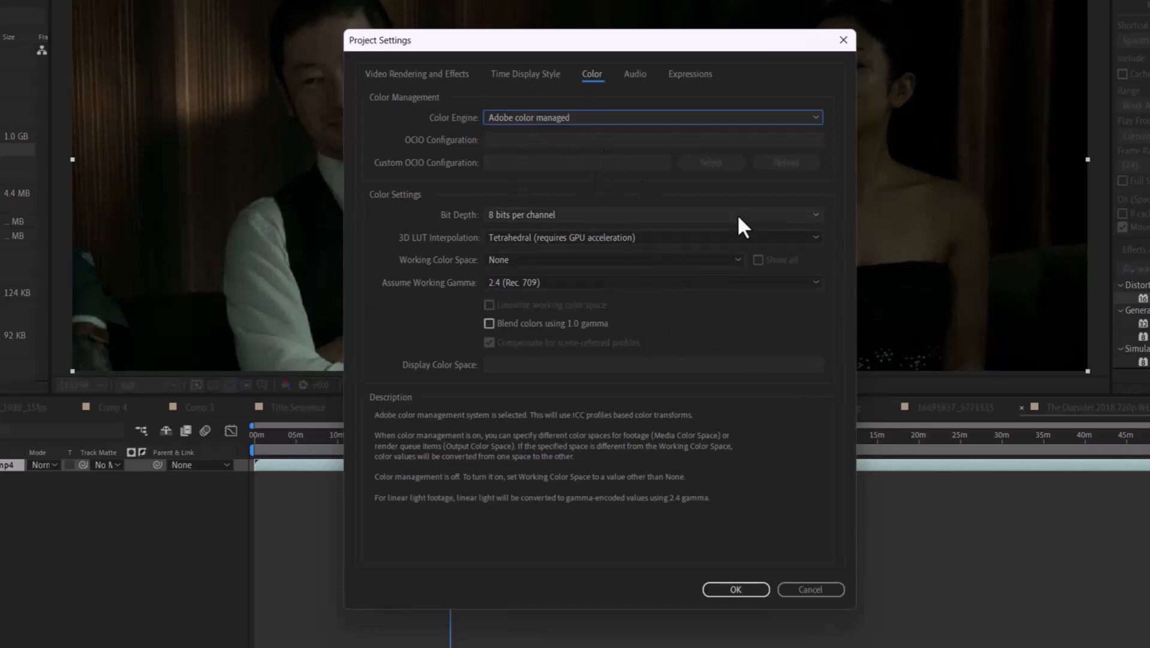
mouse_move(613, 177)
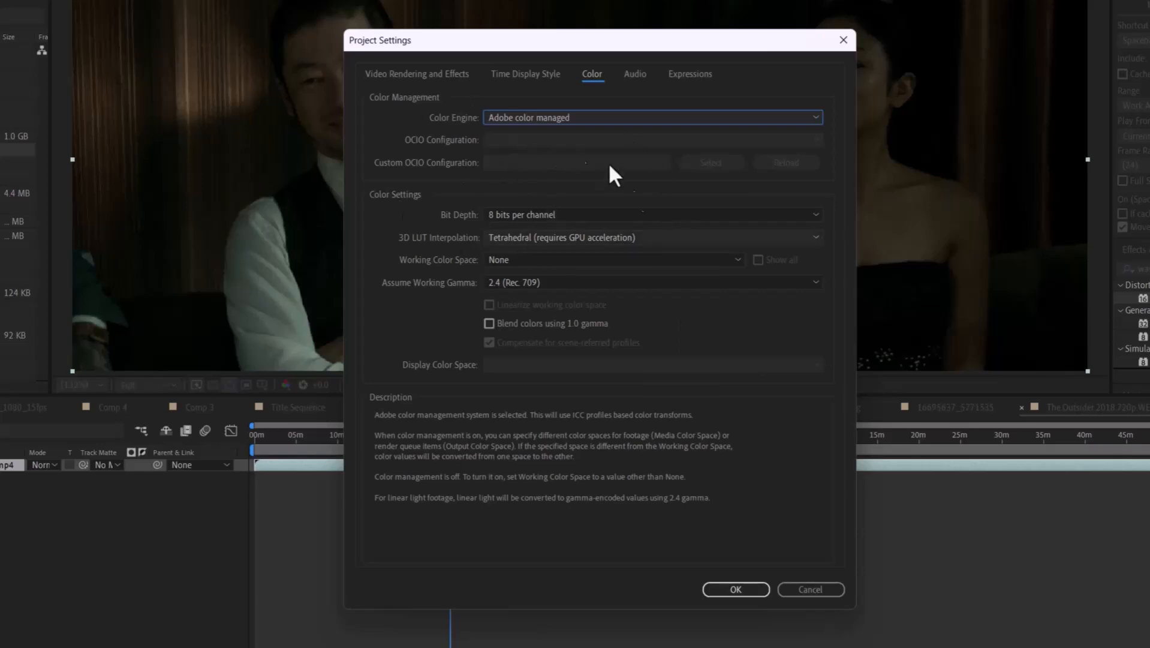
mouse_move(604, 178)
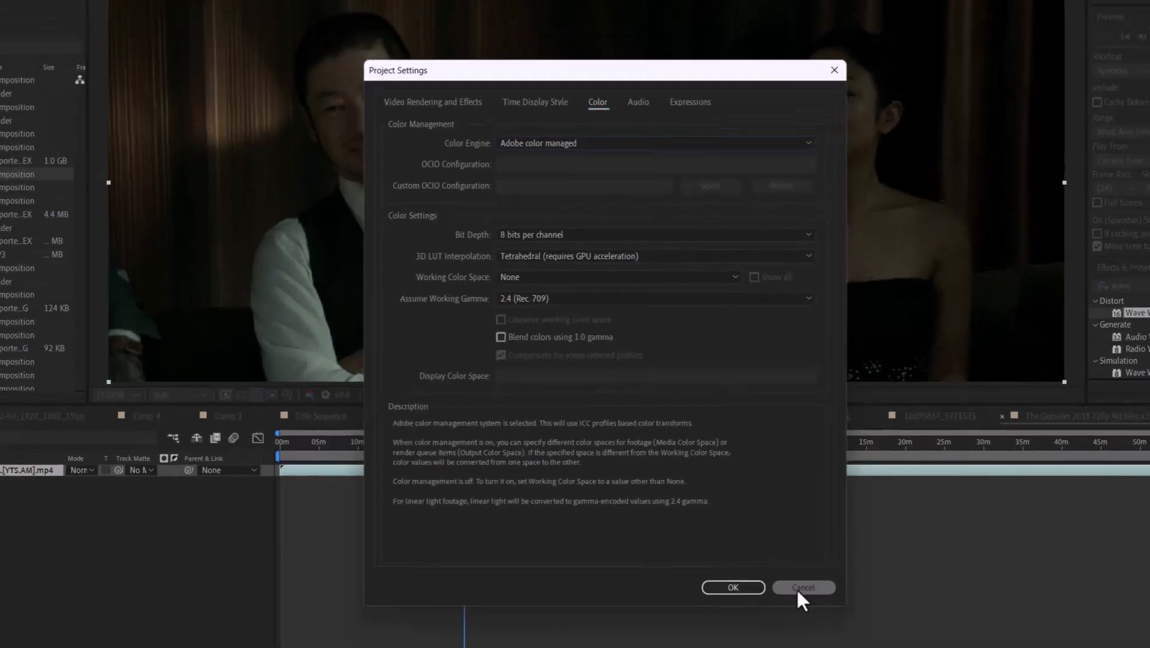
click(802, 587)
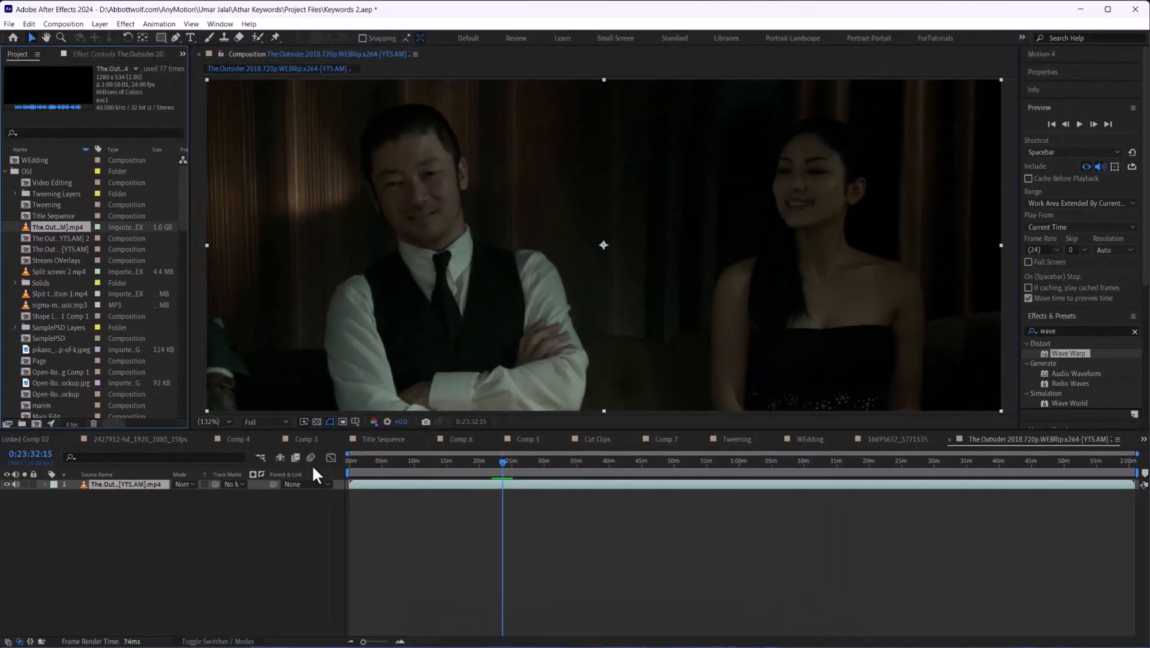
mouse_move(121, 520)
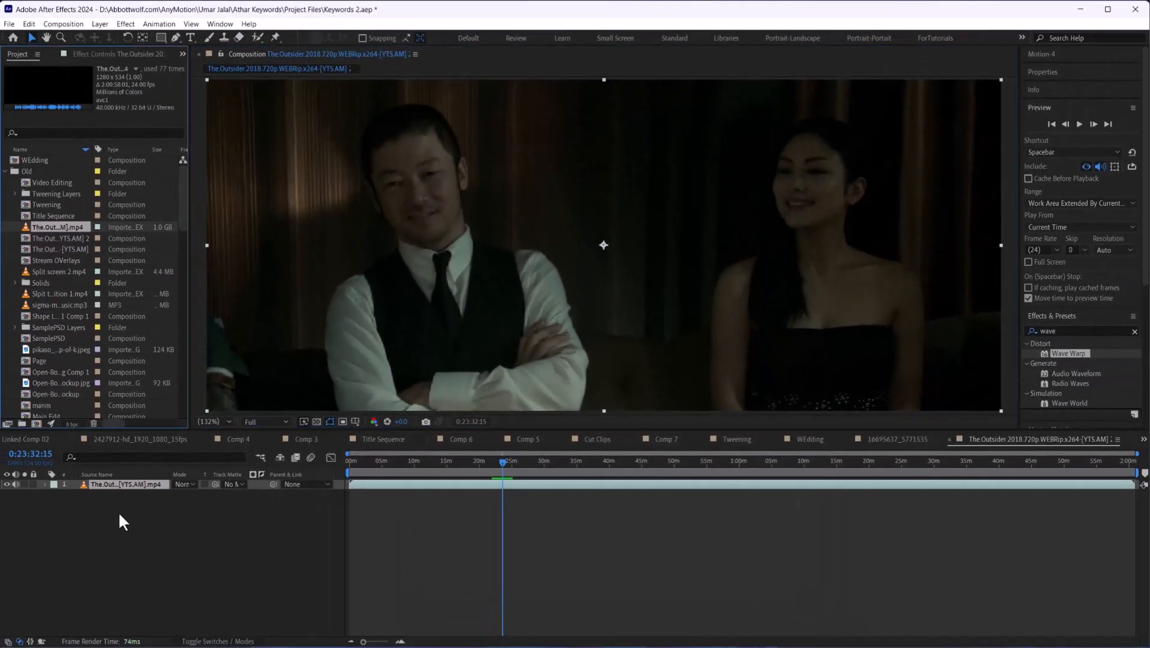
Bring up Interpret Footage for The Outsider clip and view its Color tab.
right_click(60, 226)
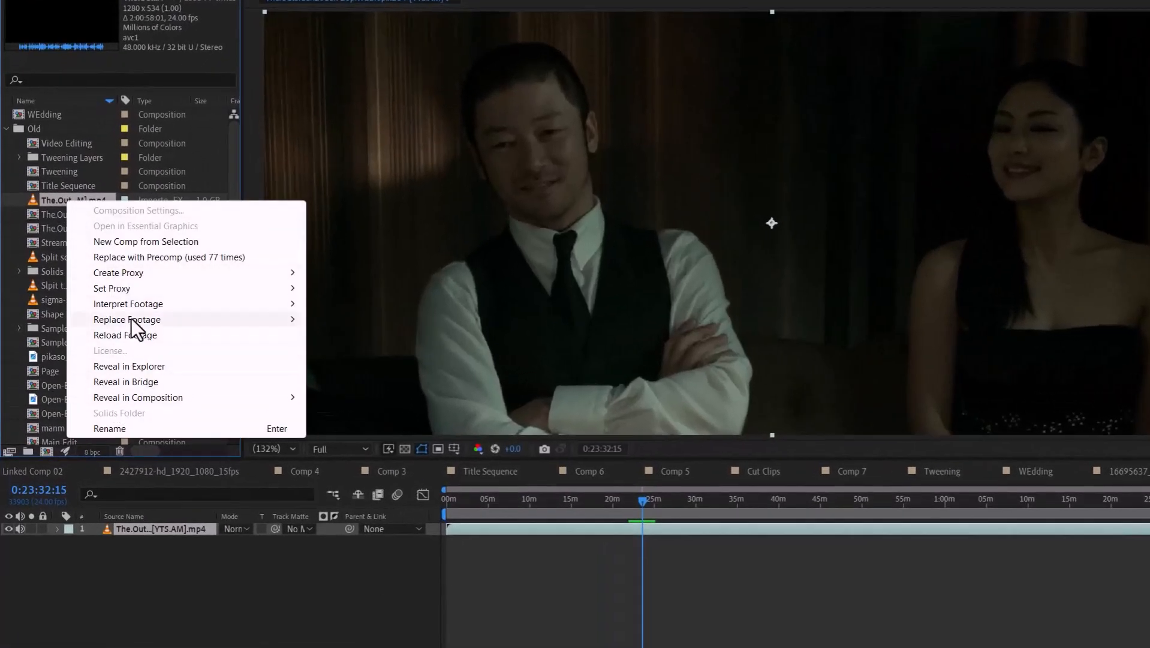
click(127, 304)
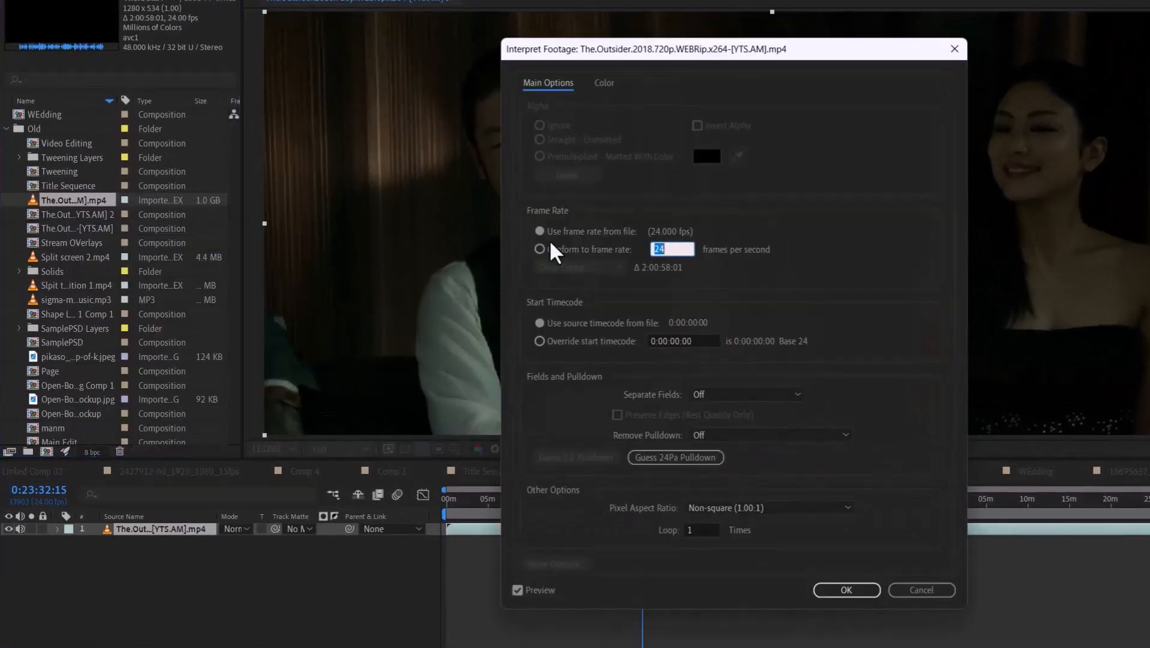
click(603, 82)
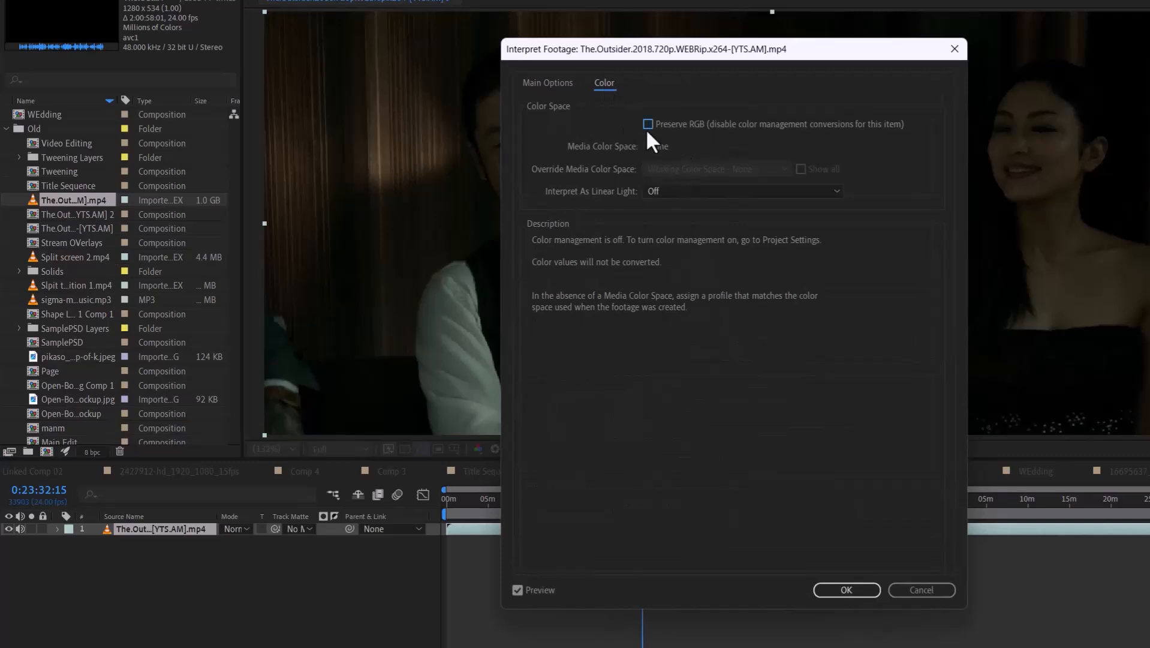
mouse_move(693, 235)
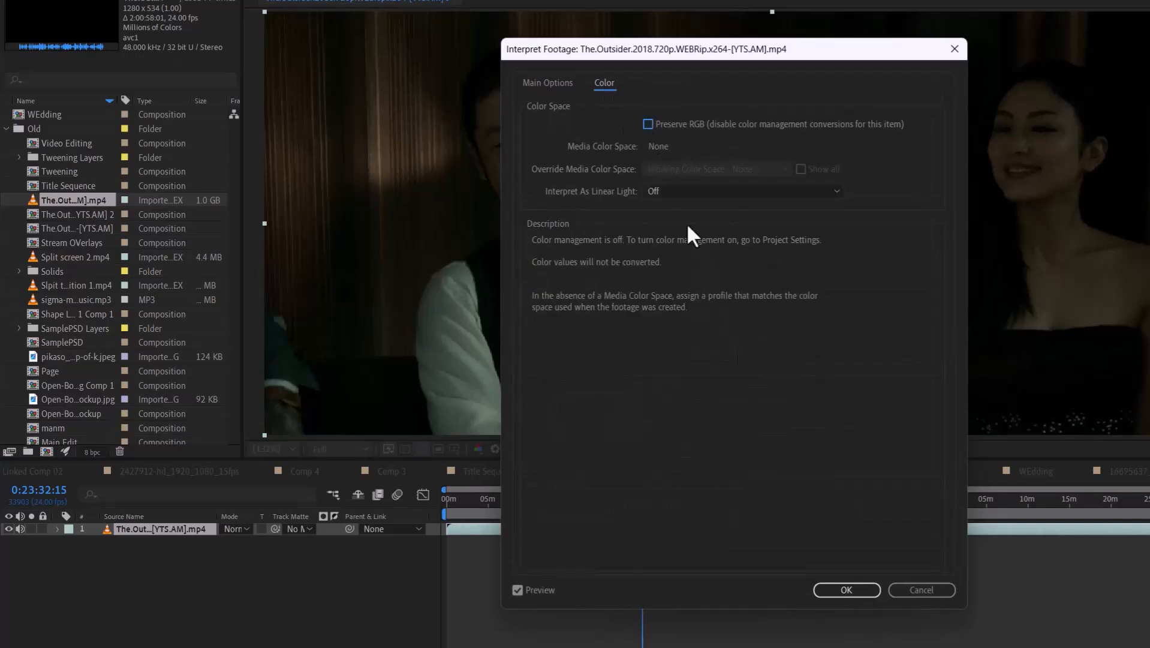